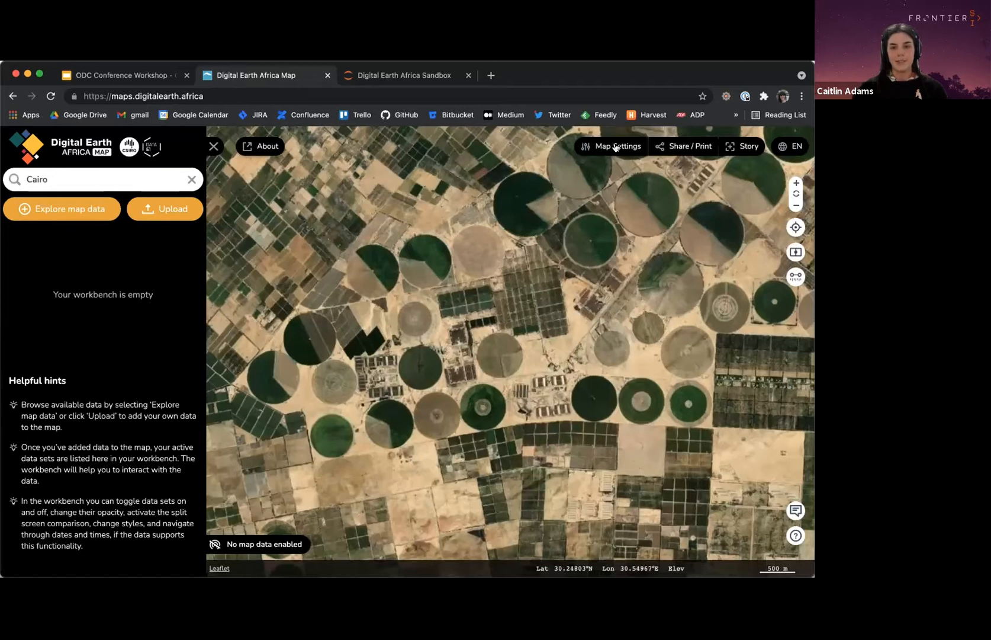
- Check the base map settings, then show the catalogue of available map data
left_click(617, 146)
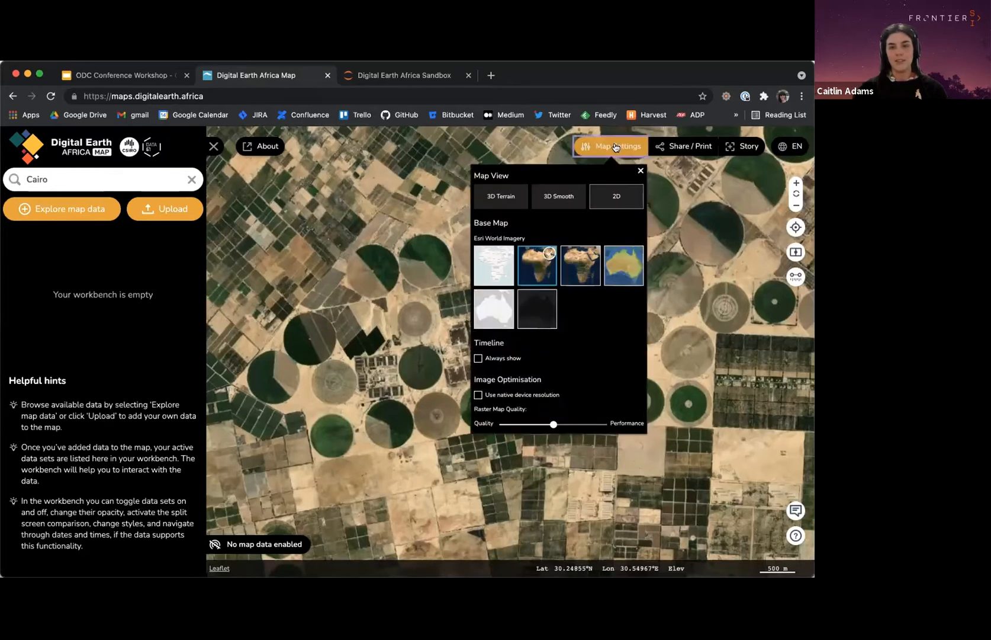
left_click(641, 171)
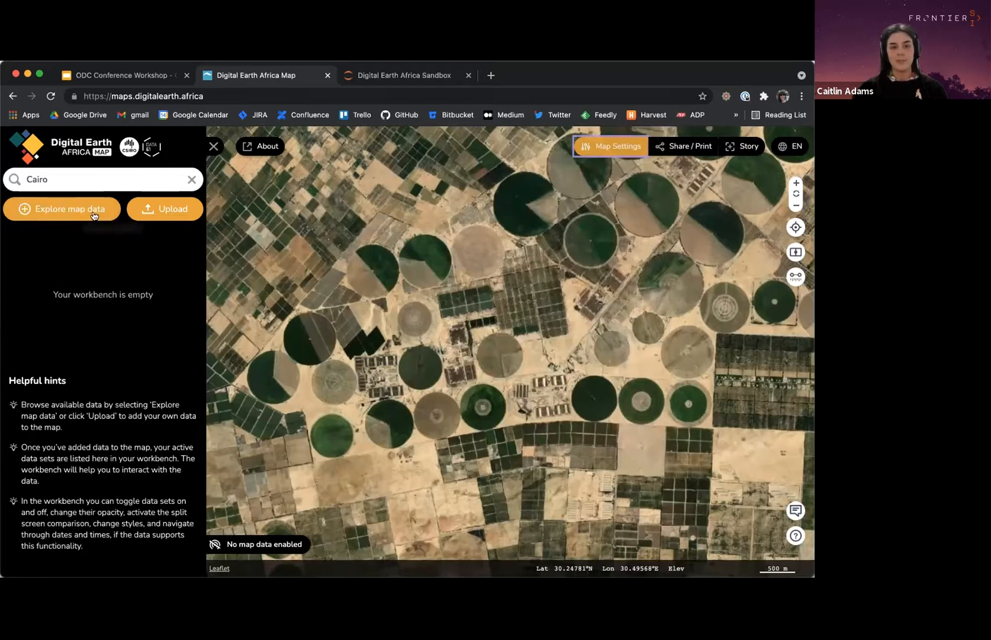
left_click(62, 208)
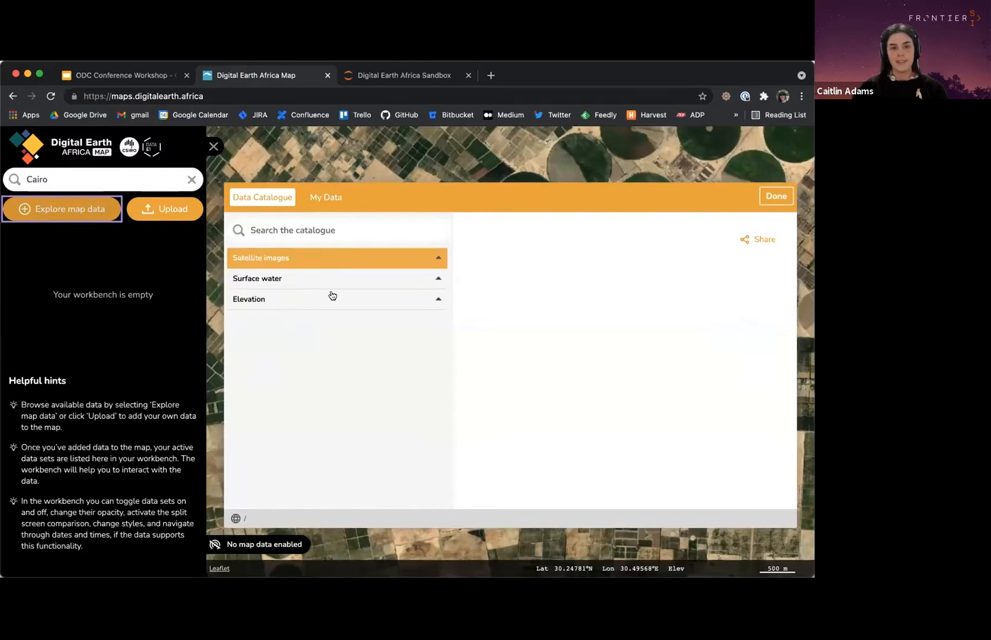
mouse_move(405, 261)
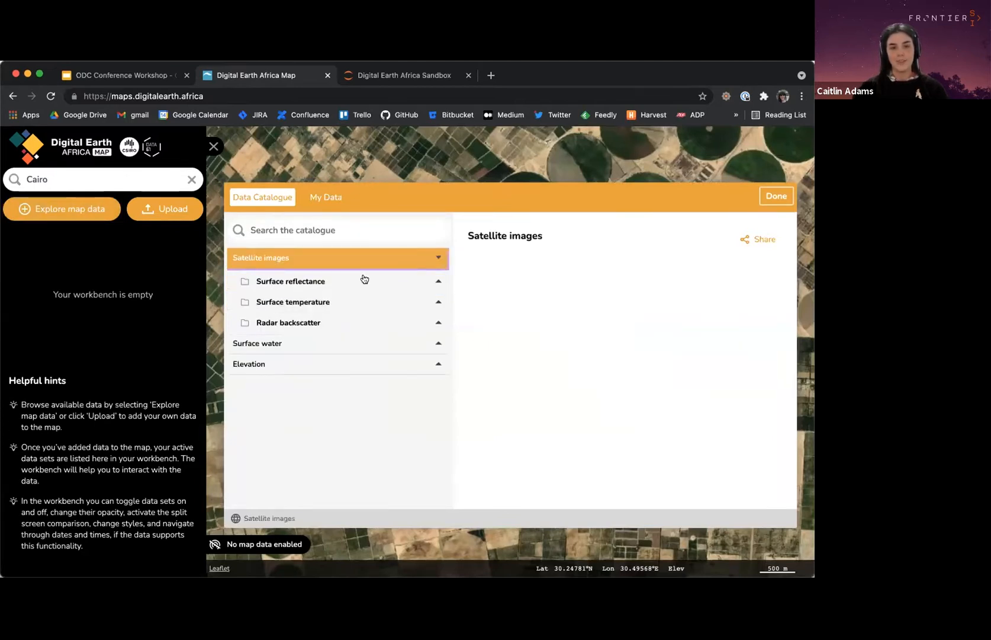
- Browse Satellite images > Surface reflectance > Daily surface reflectance to the Sentinel-2 dataset
left_click(290, 281)
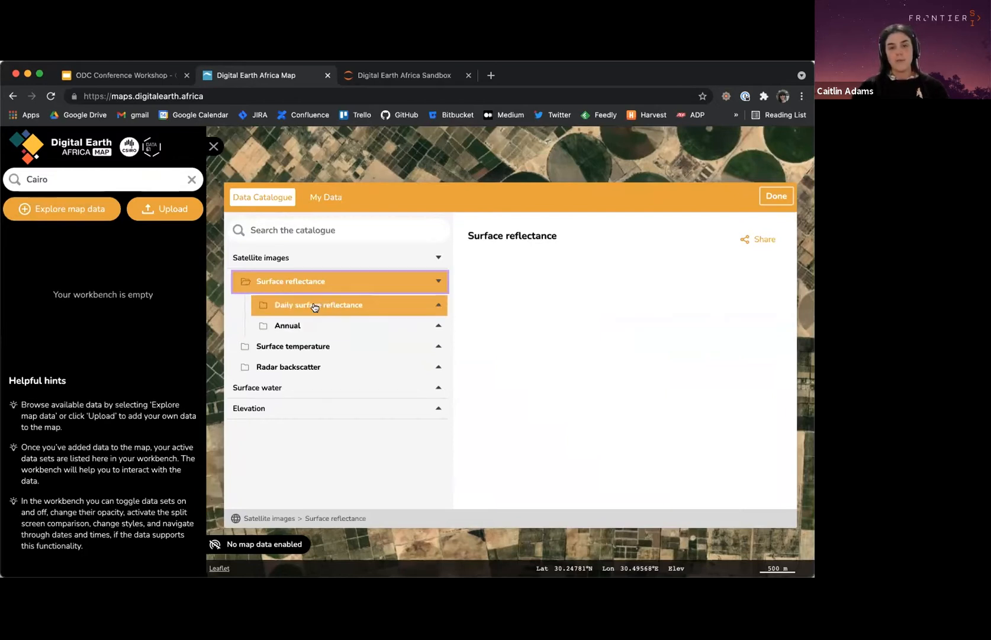
mouse_move(318, 304)
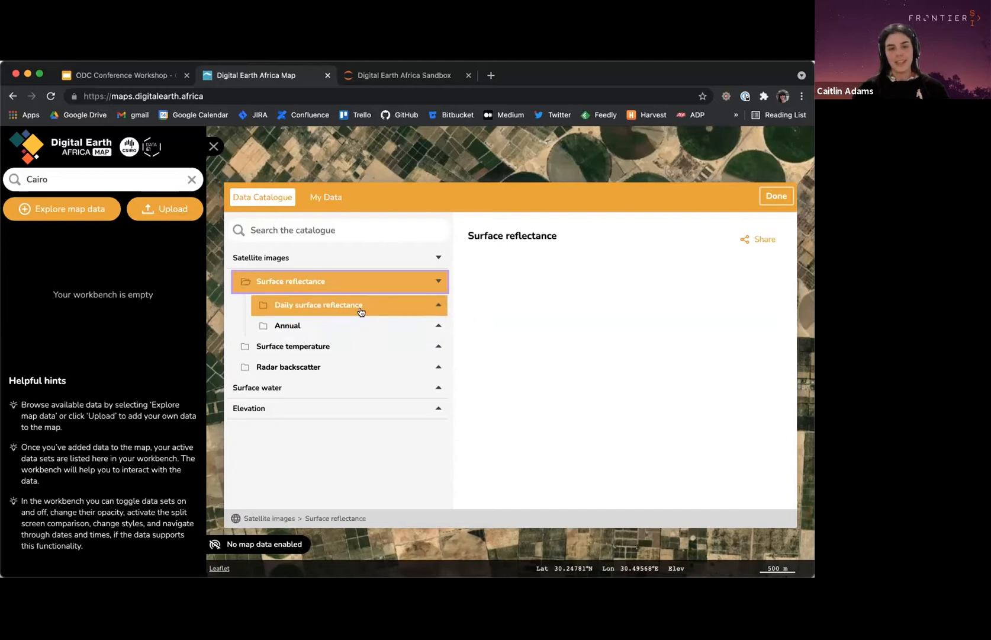
left_click(318, 304)
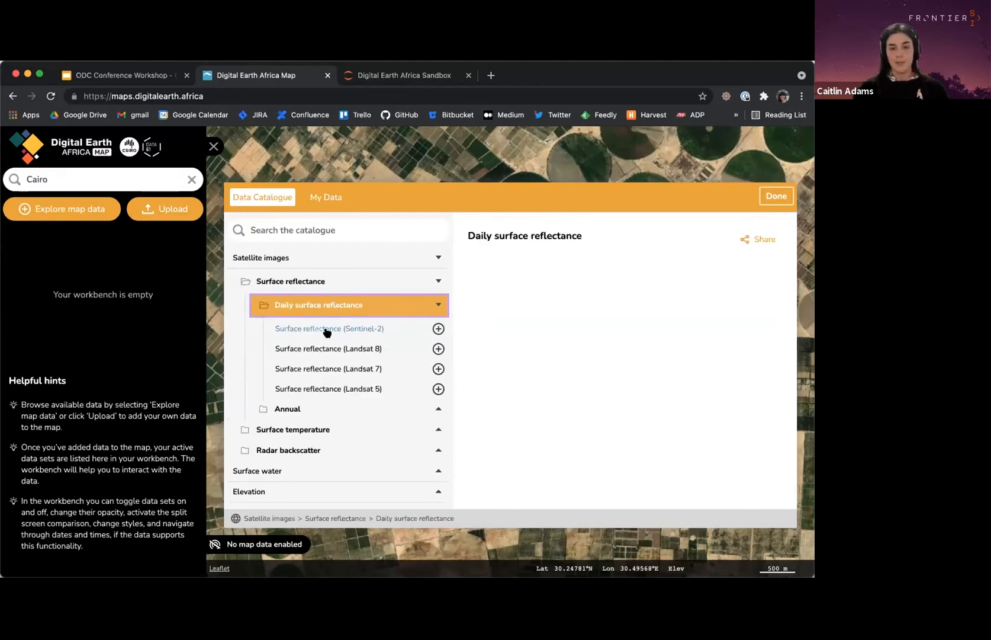
mouse_move(330, 328)
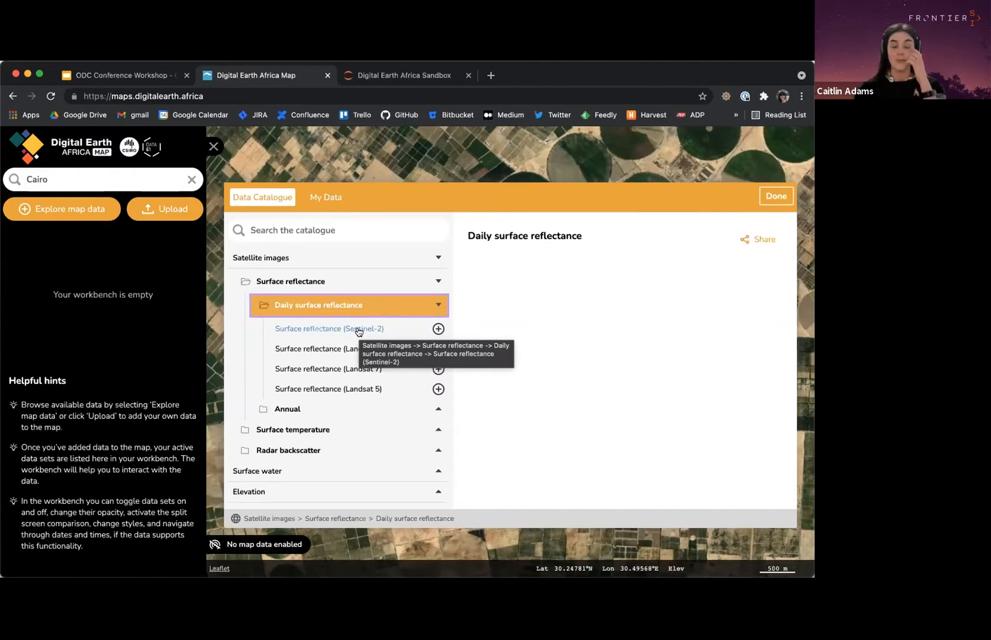
left_click(328, 328)
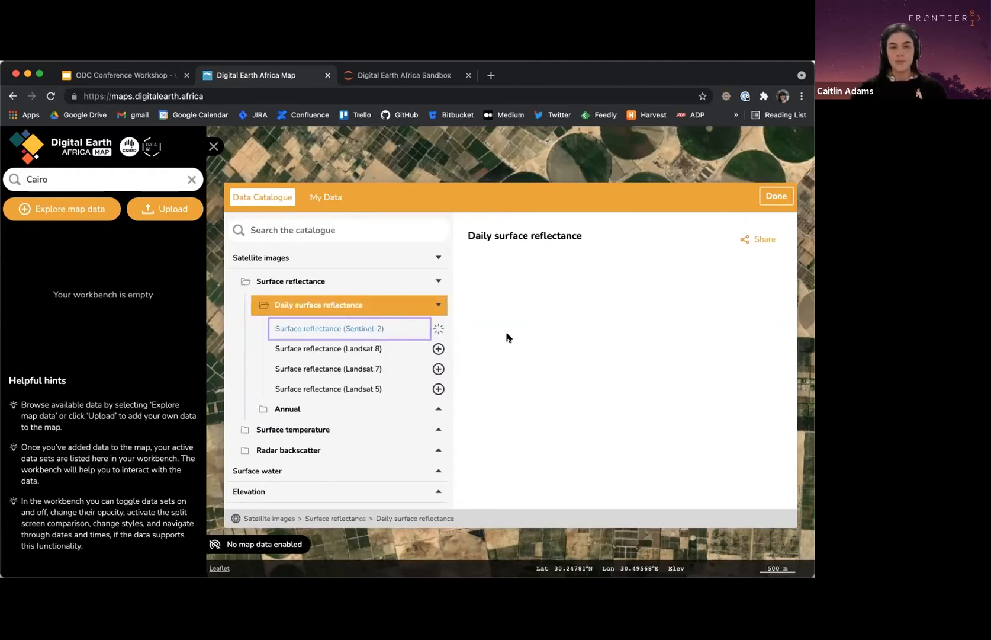
mouse_move(528, 334)
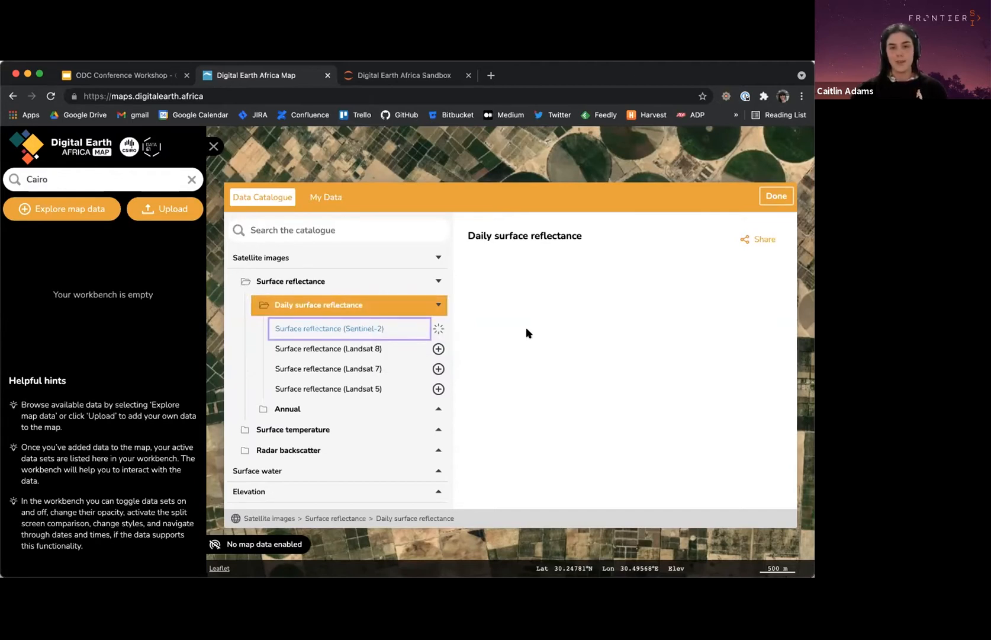
- Read through the Sentinel-2 dataset's preview, description and service details
left_click(330, 328)
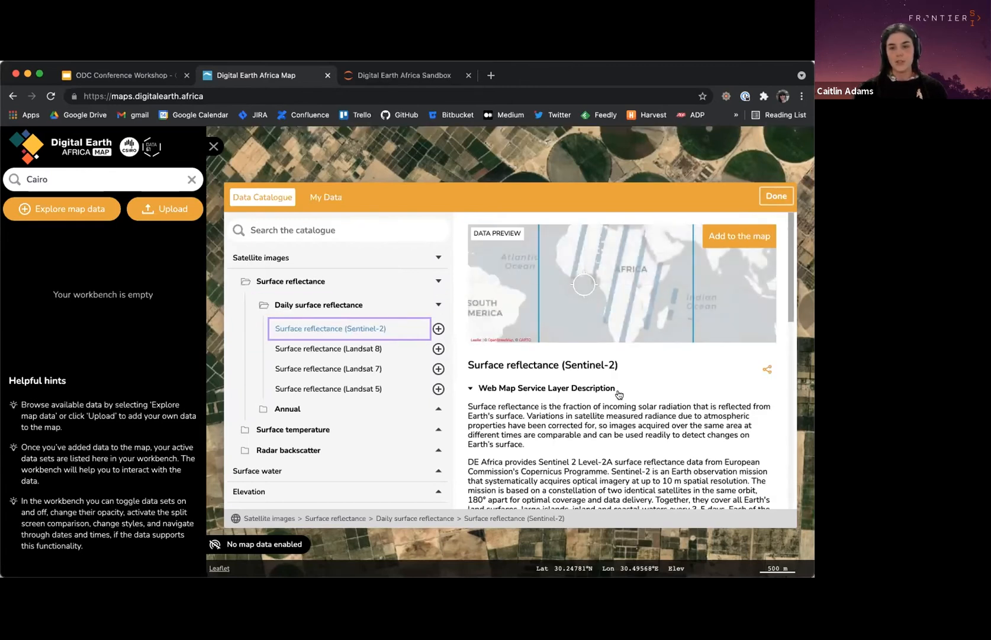
scroll("down", 3)
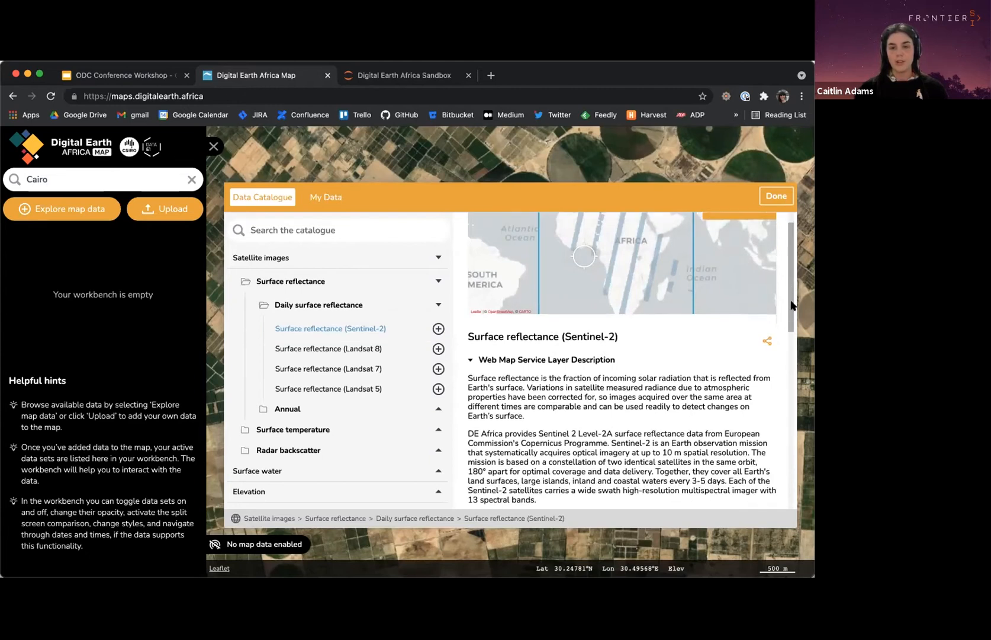
scroll("down", 3)
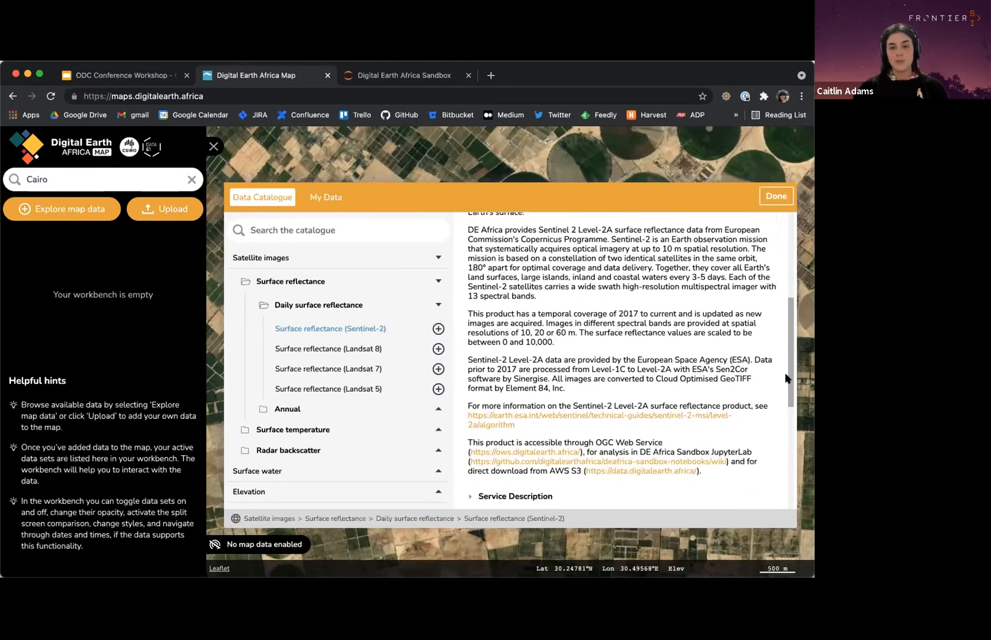
scroll("down", 3)
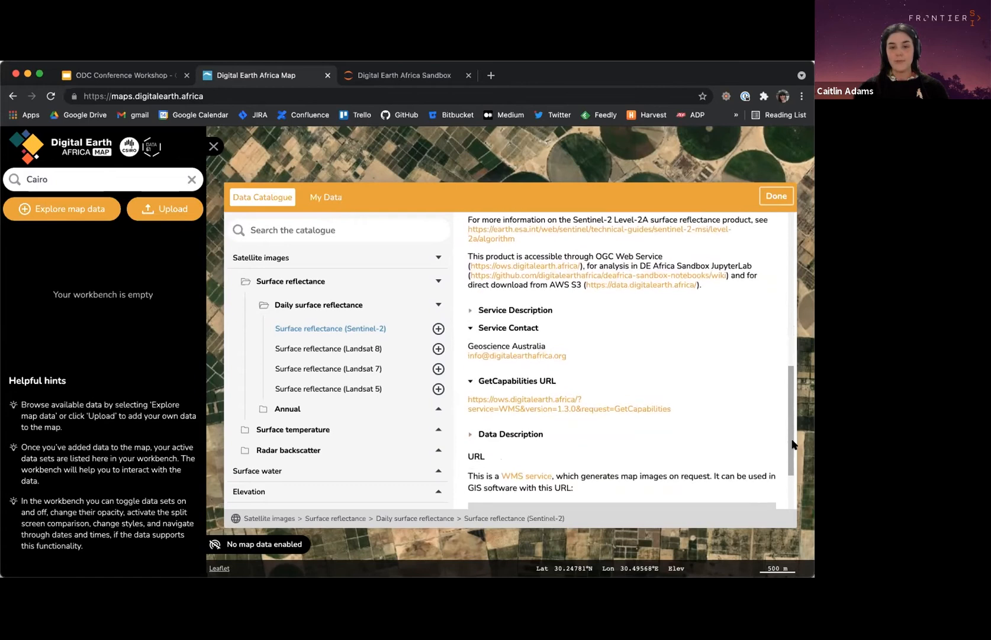
scroll("down", 3)
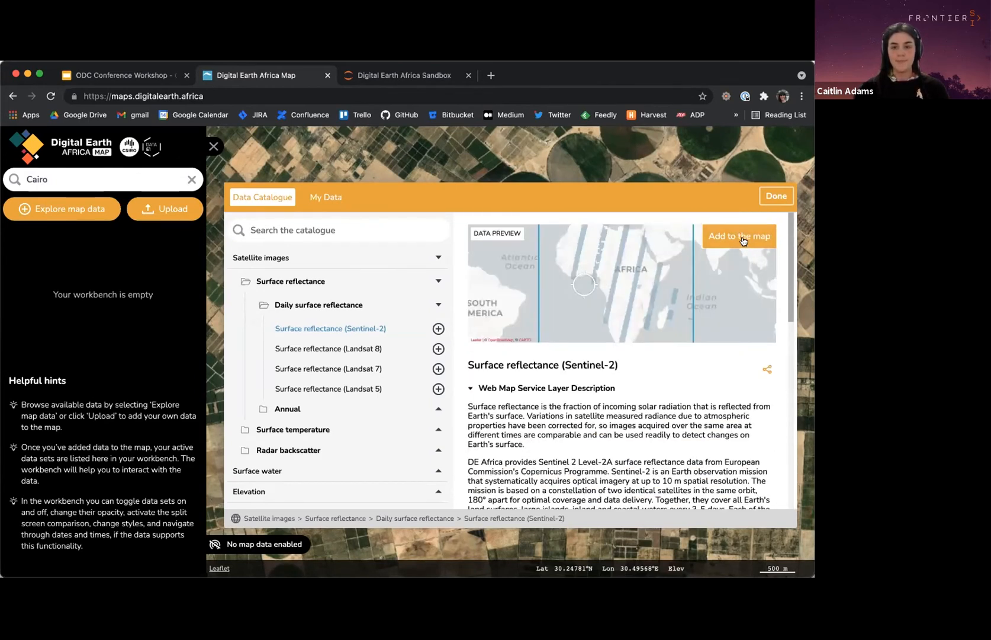
- Add the Sentinel-2 surface reflectance layer, showing 21/06/2021 imagery over the fields
left_click(738, 236)
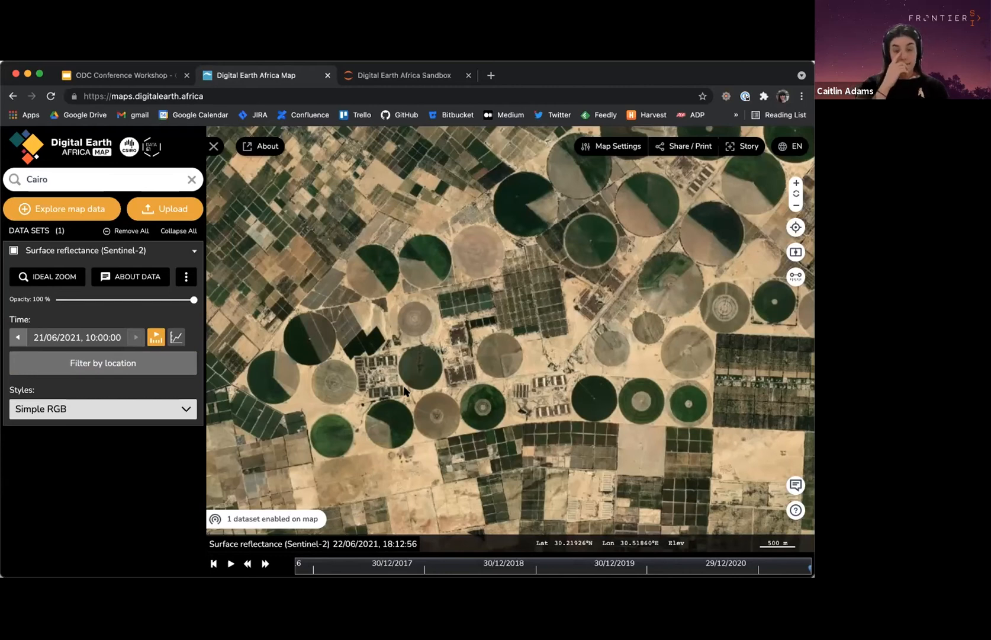
mouse_move(429, 297)
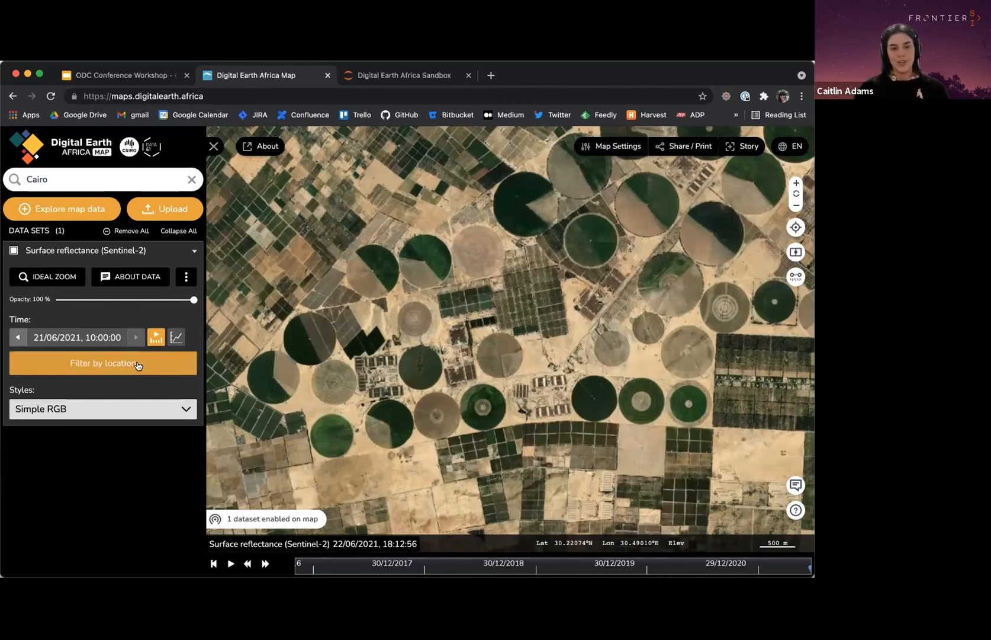
- Filter capture dates to one farmland point and step back to the 17/06/2021 image
left_click(102, 362)
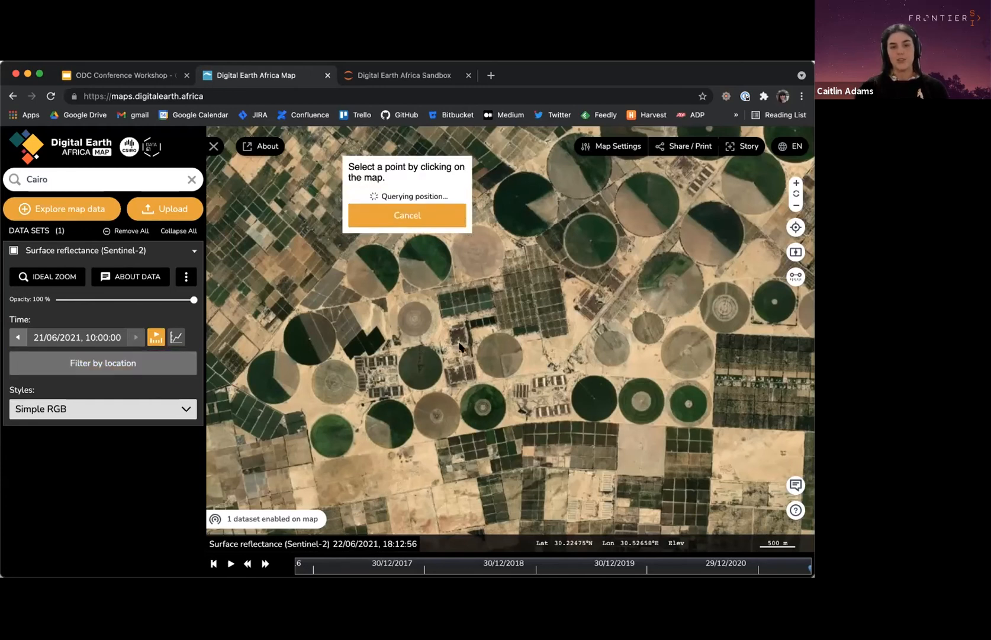
left_click(458, 347)
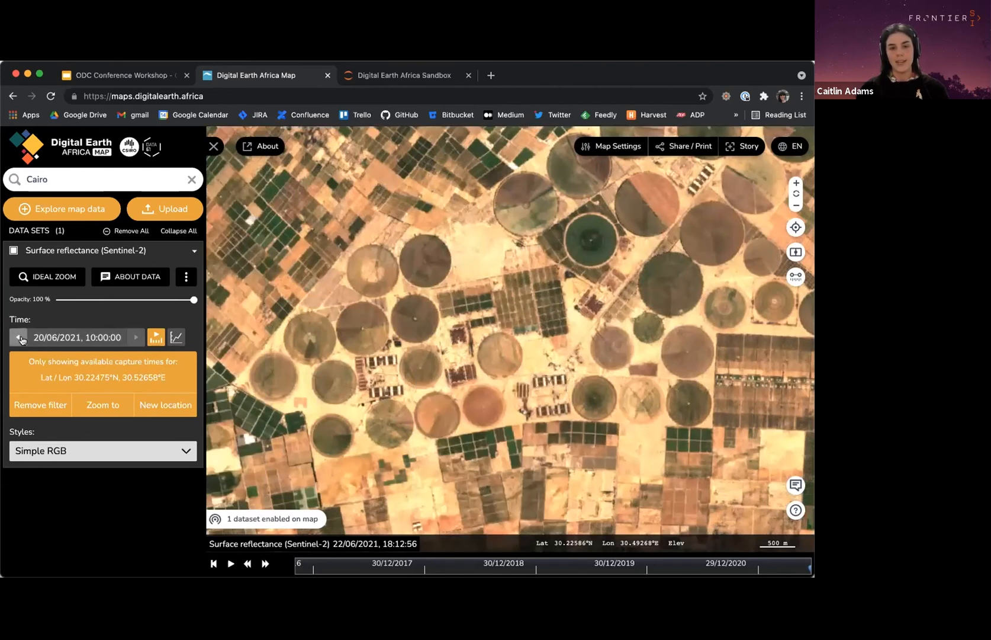
left_click(18, 336)
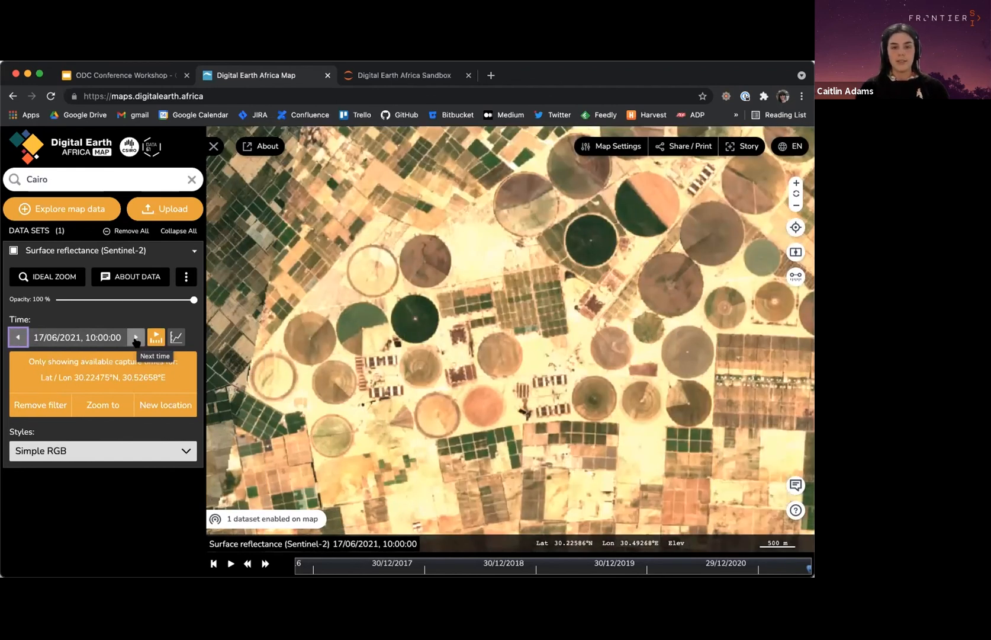
mouse_move(186, 245)
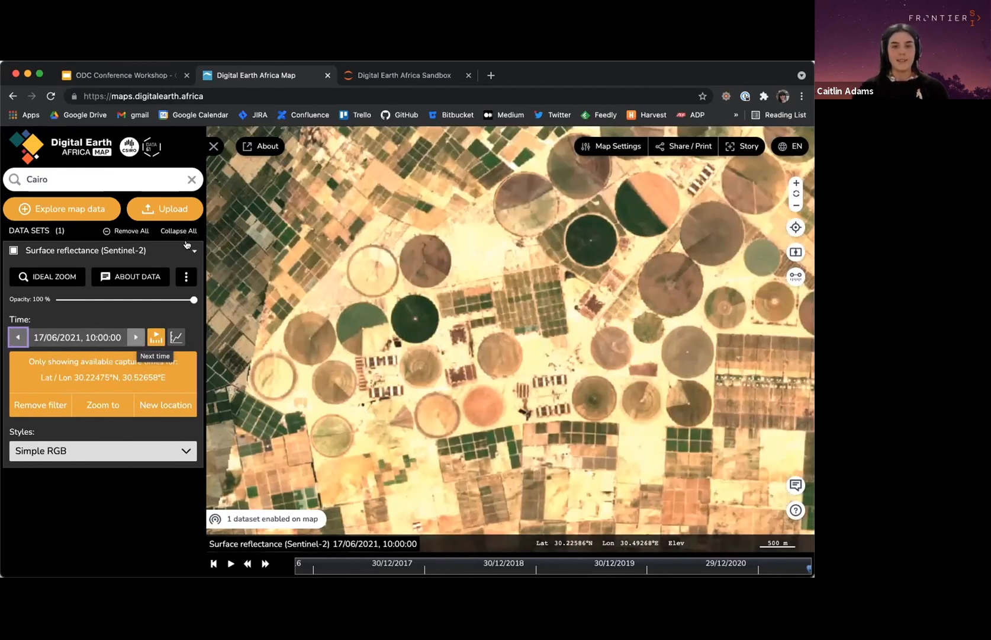